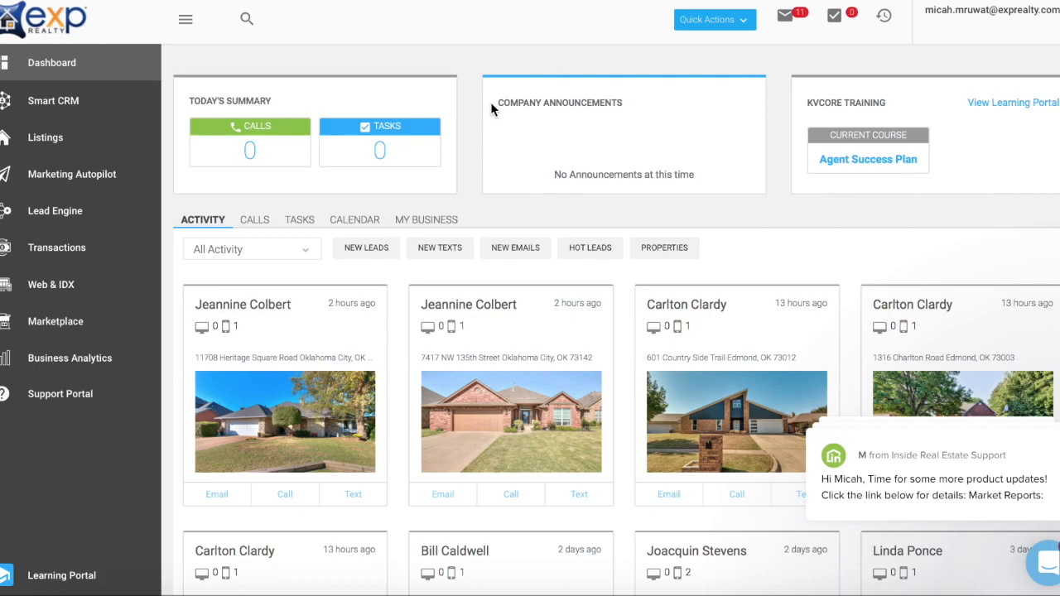
mouse_move(470, 75)
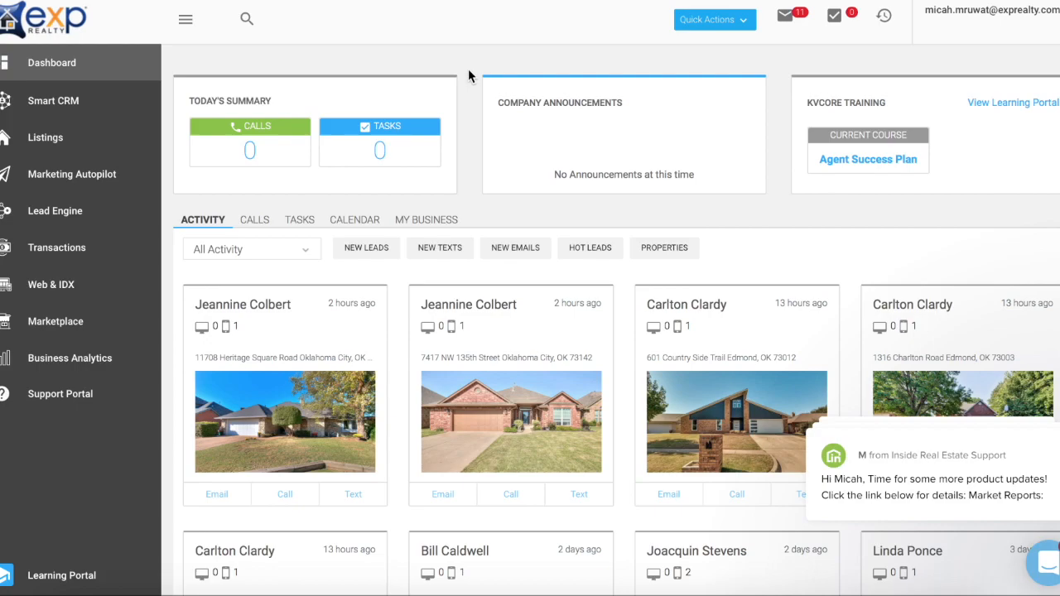
mouse_move(470, 80)
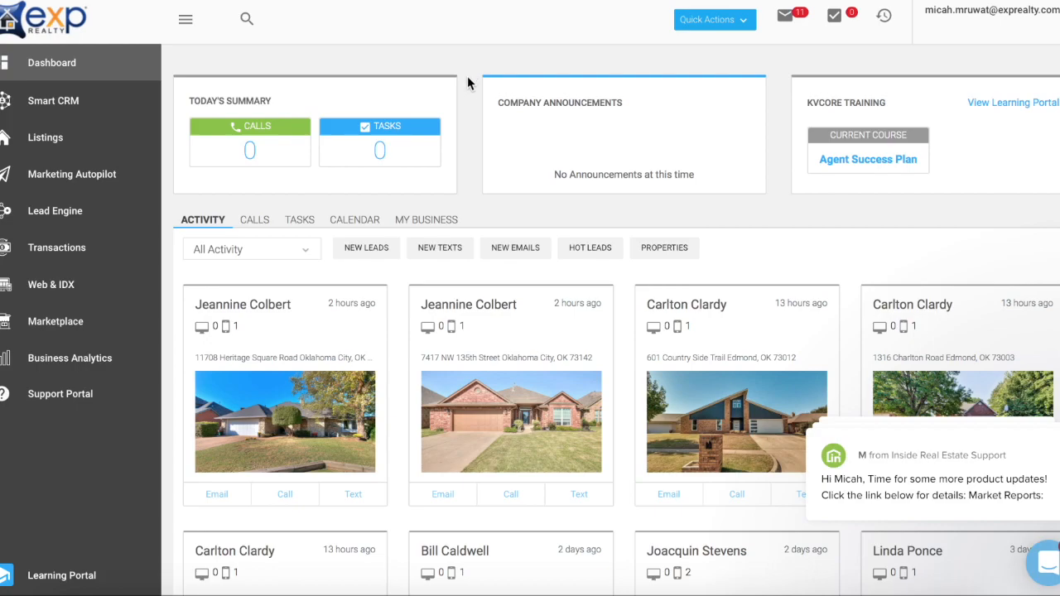
mouse_move(464, 130)
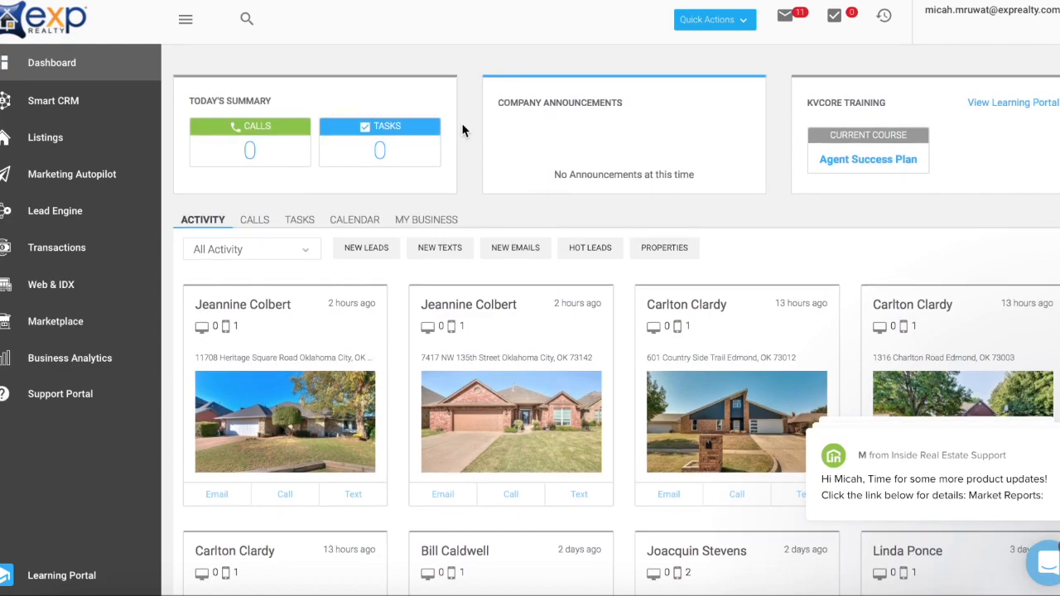
mouse_move(786, 103)
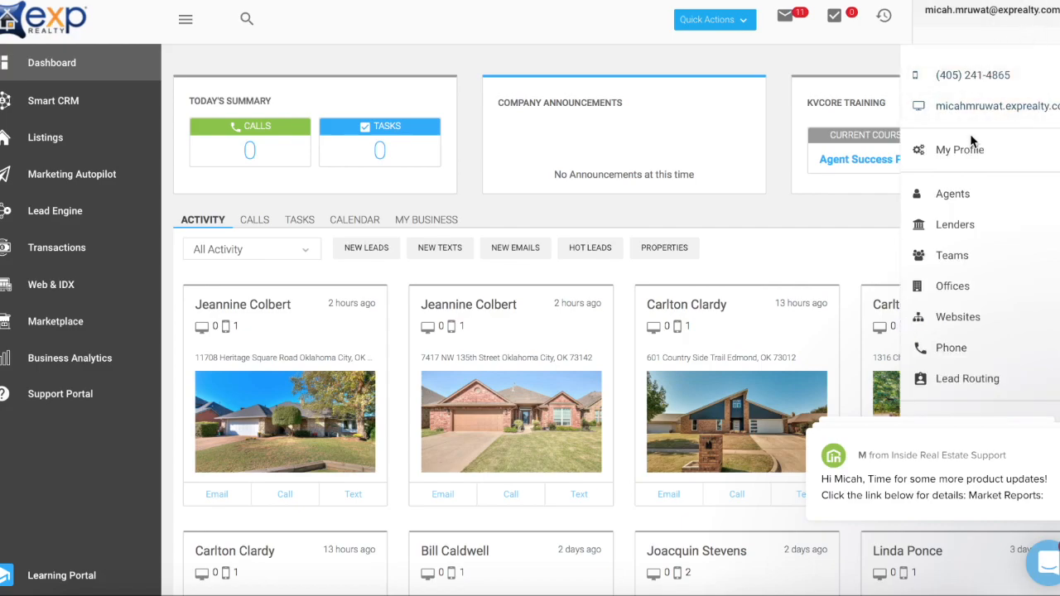
mouse_move(990, 106)
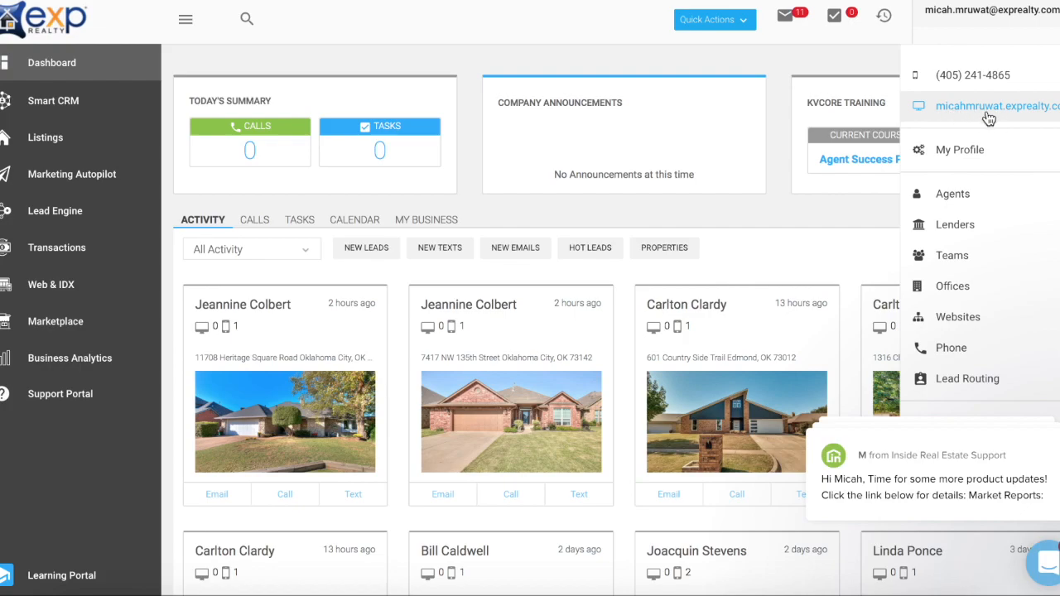
mouse_move(984, 116)
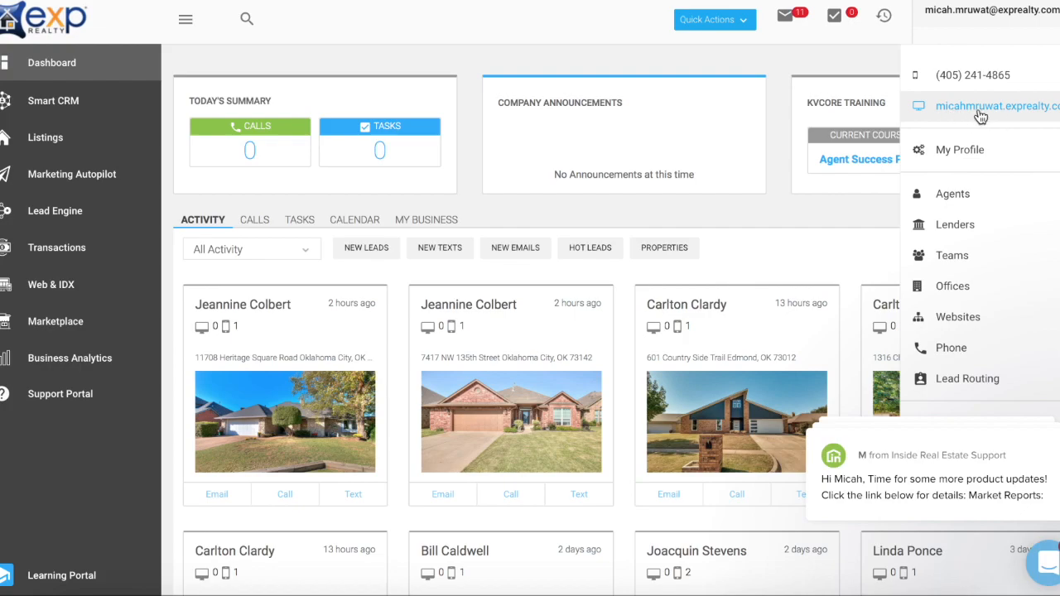
mouse_move(974, 122)
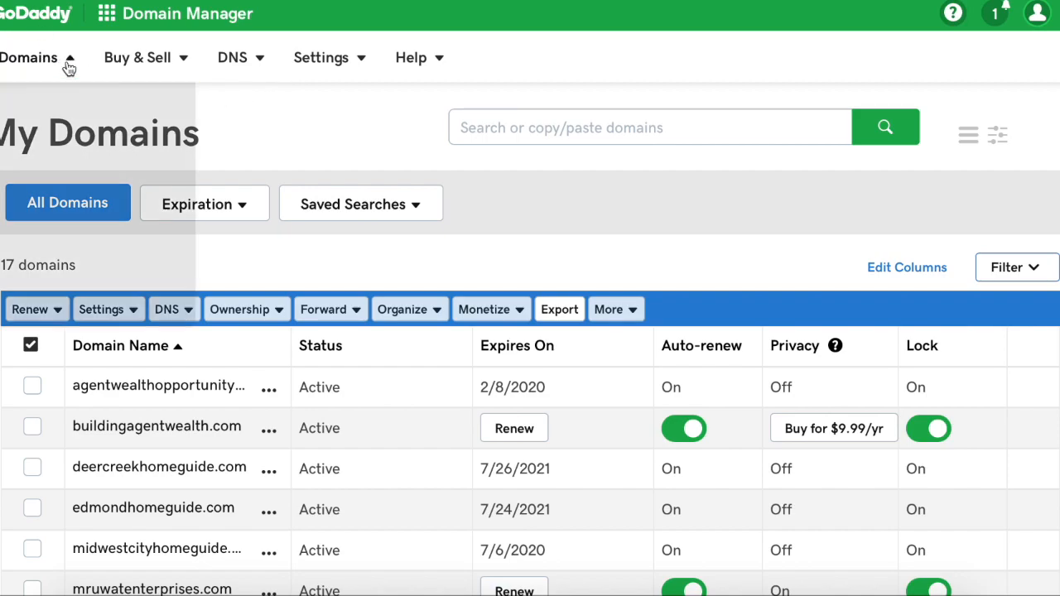
Step: Select okchomeguide.com alone among the 17 domains in My Domains
left_click(29, 57)
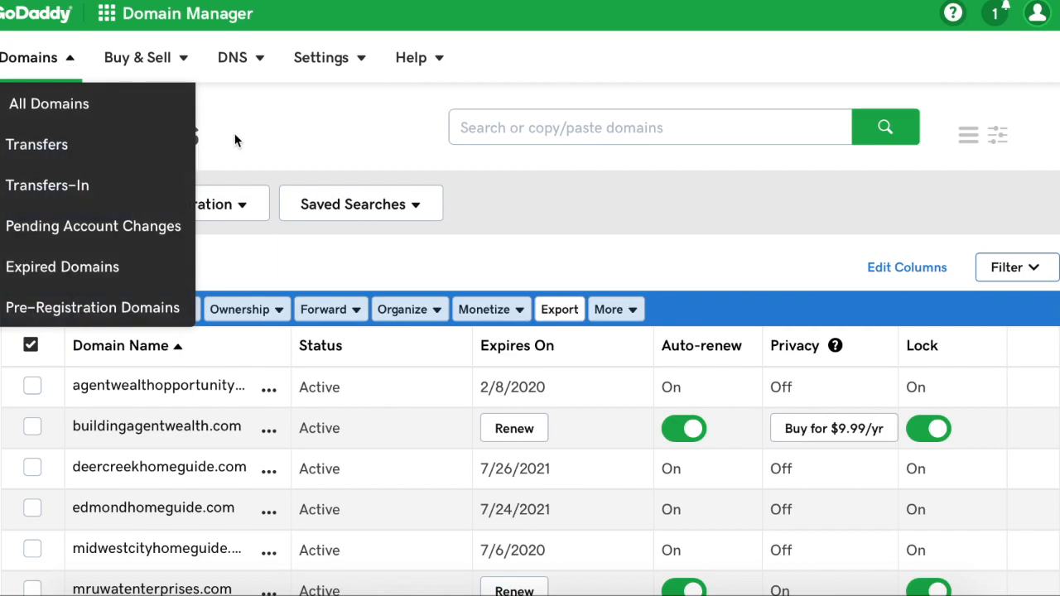
scroll("down", 3)
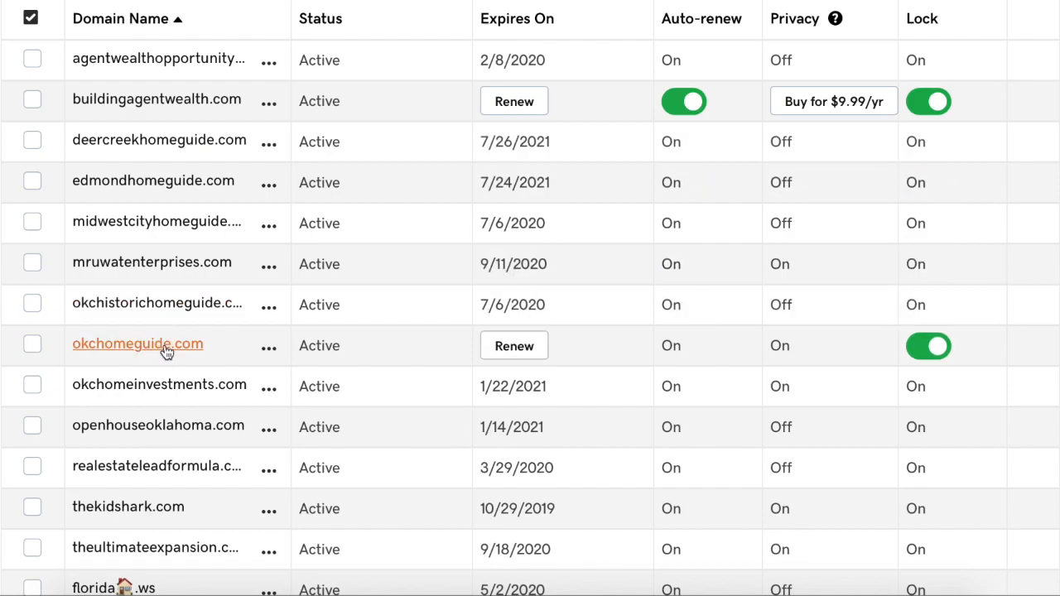
mouse_move(32, 345)
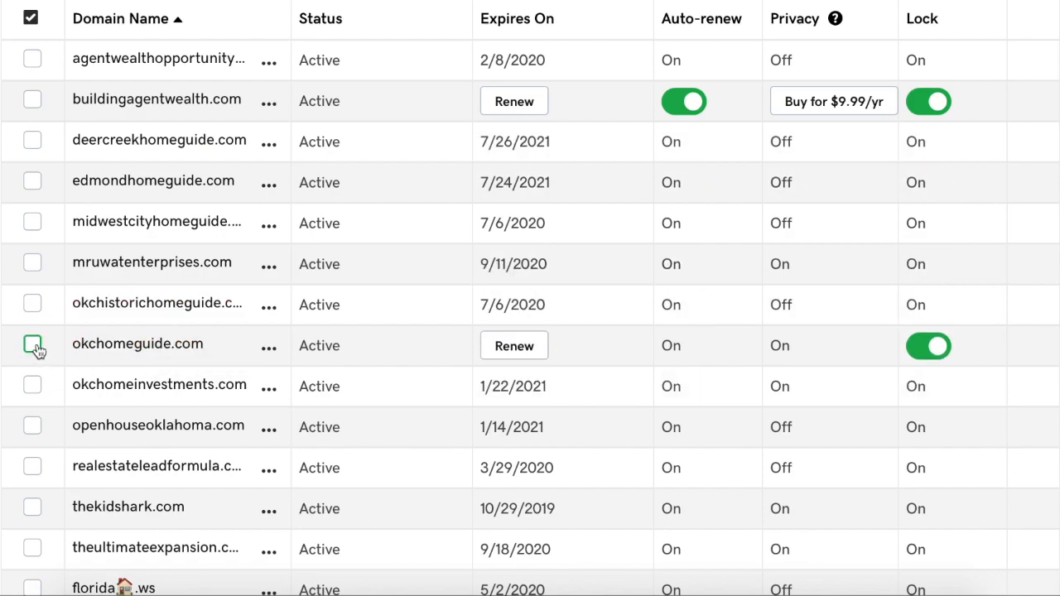
left_click(33, 346)
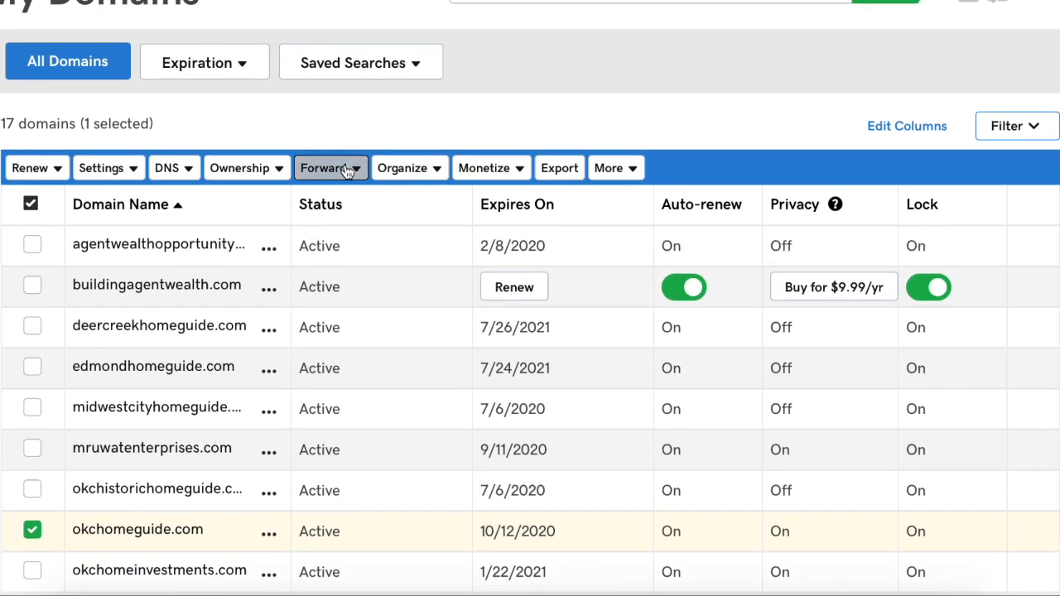
left_click(330, 167)
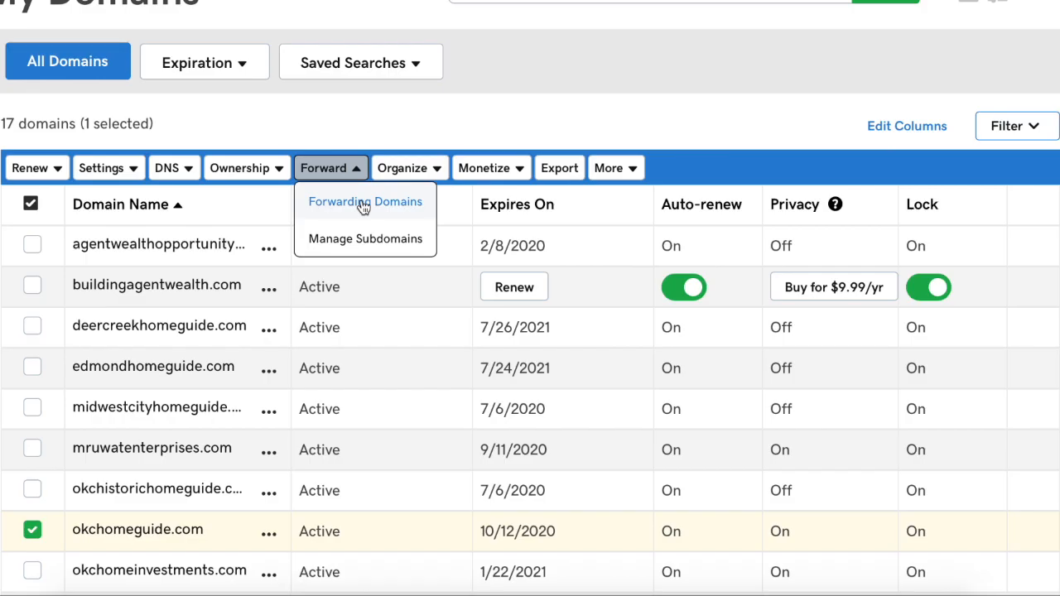
left_click(365, 202)
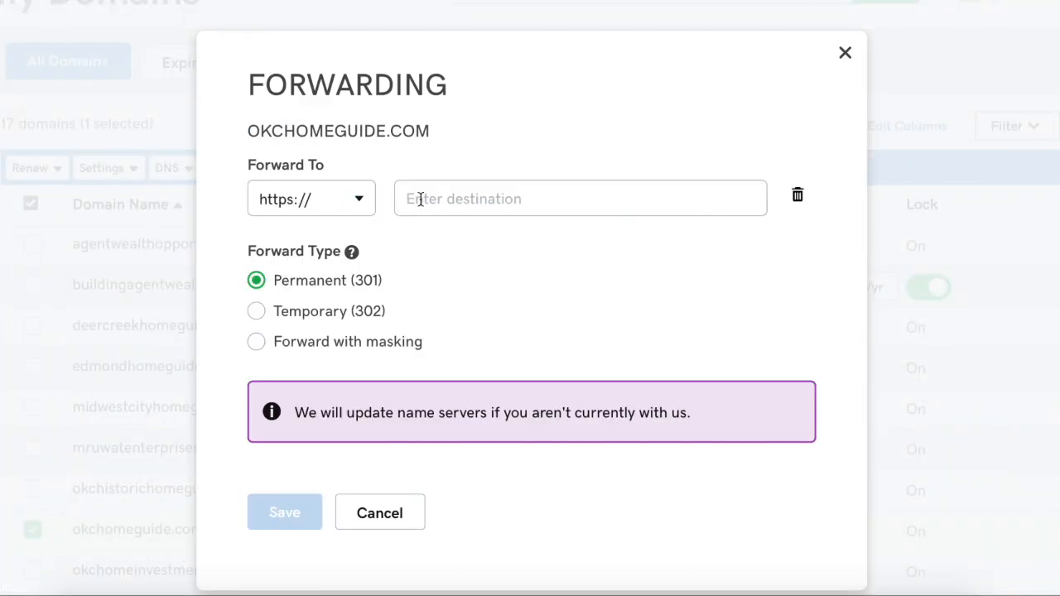
type("https://micahmruwat.exprealty.com")
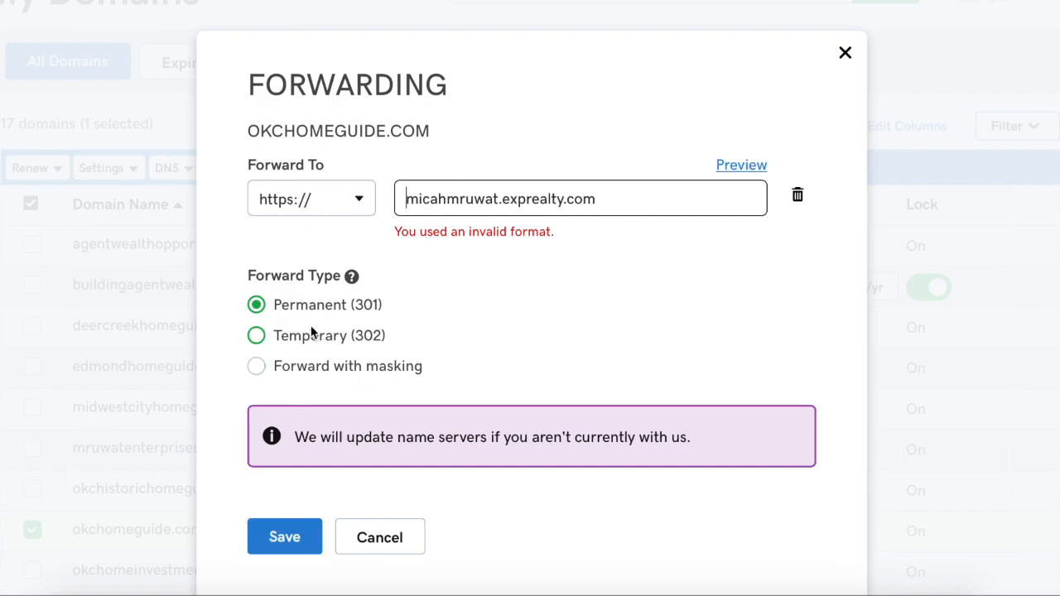
Step: Choose Forward with masking and title it 'Oklahoma City Home Search'
left_click(255, 366)
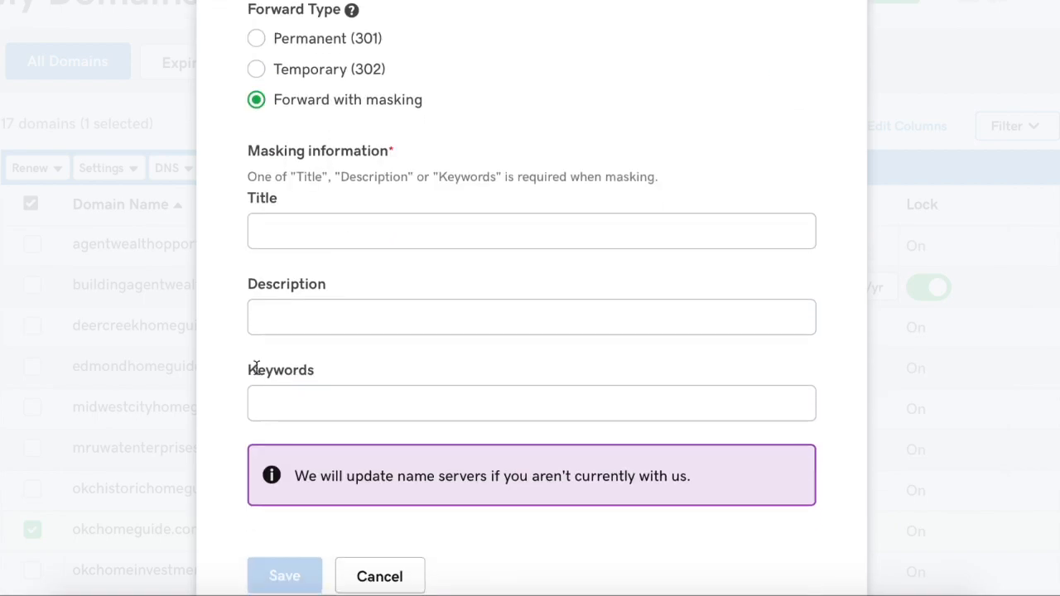
left_click(530, 232)
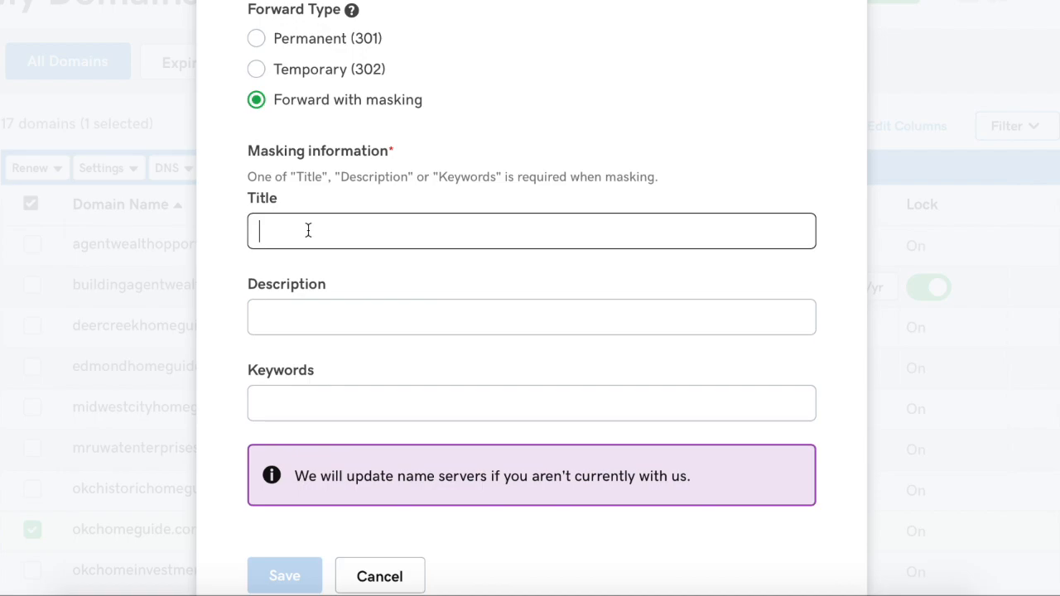
type("Oklahoma C")
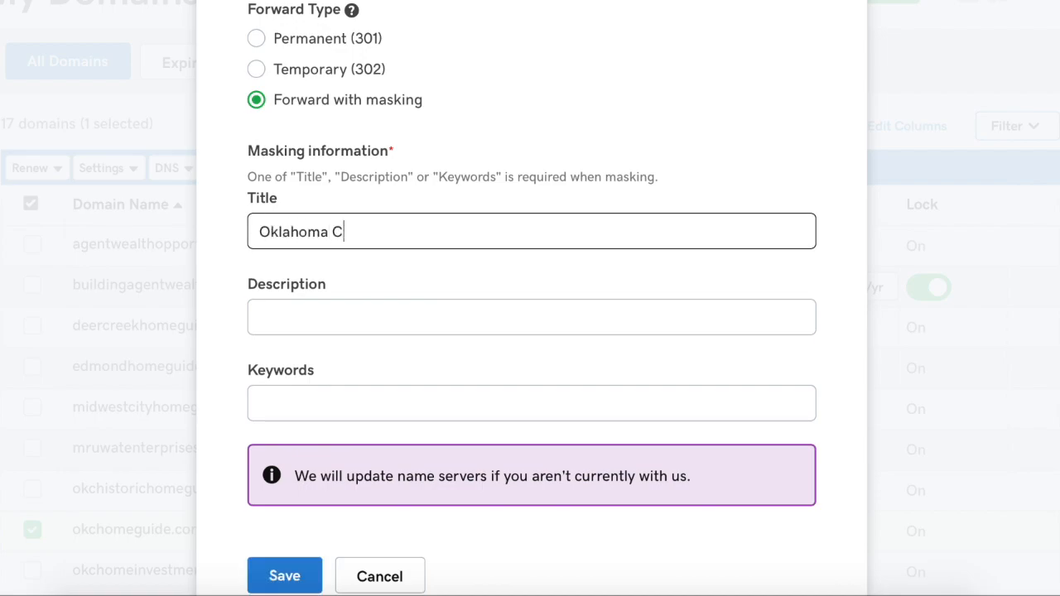
type("ity Home Search")
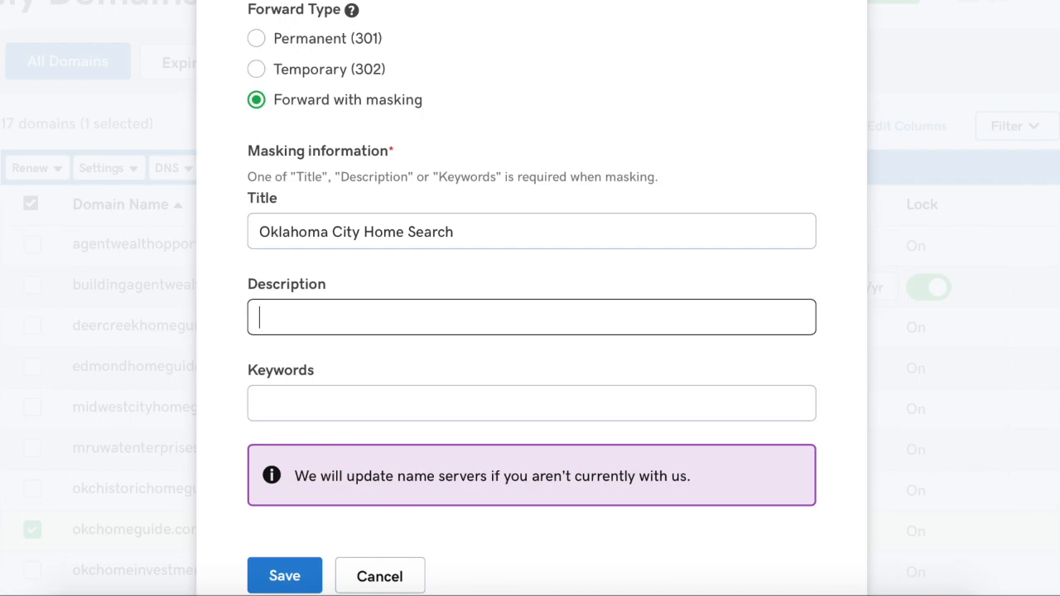
type("Oklahoma City Home Search")
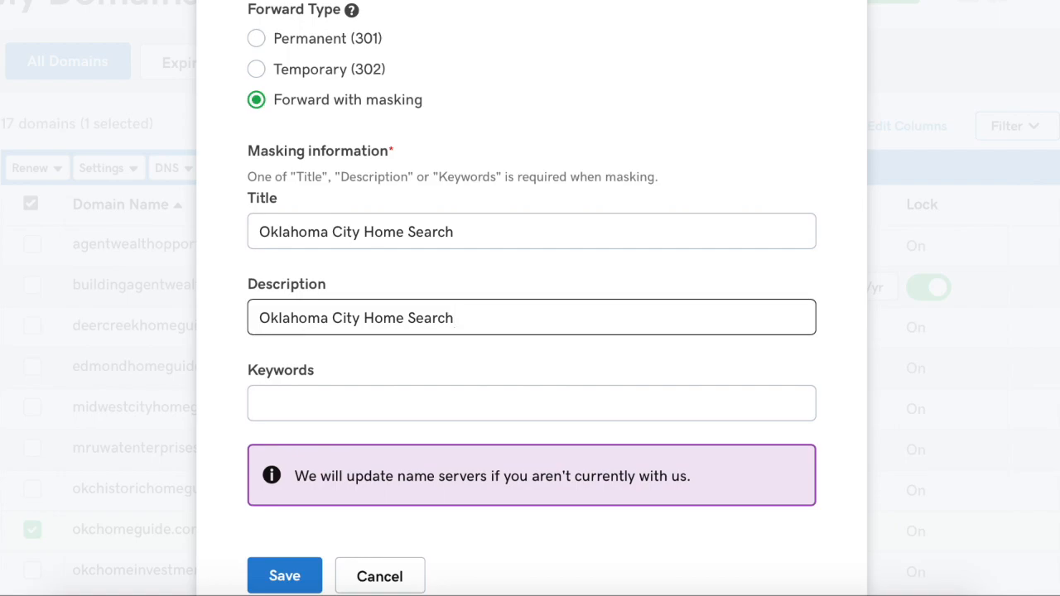
Step: Enter the masking description about searching homes through the MLS
type(". Search h")
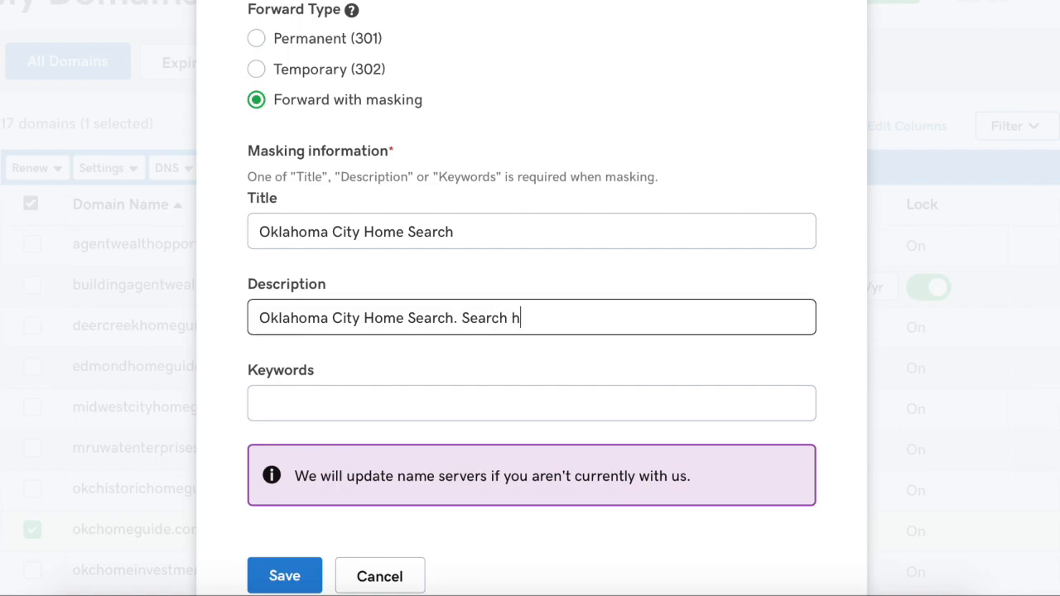
type("omes through")
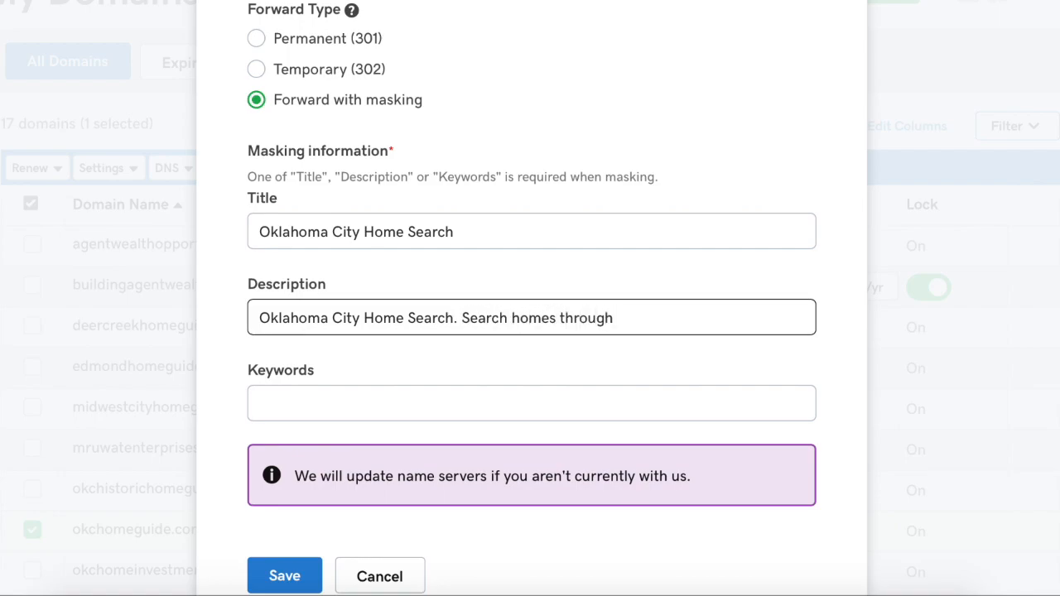
type("the MLS live")
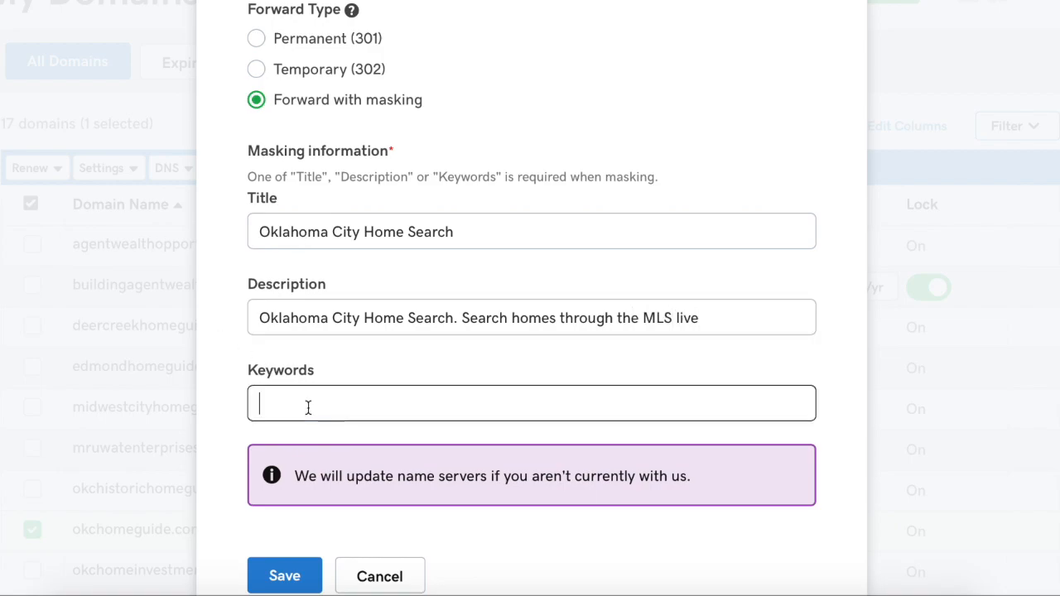
Step: Enter masking keywords 'Oklahoma City oklahoma homes for sale' and review the destination URL warning
type("oklahoma")
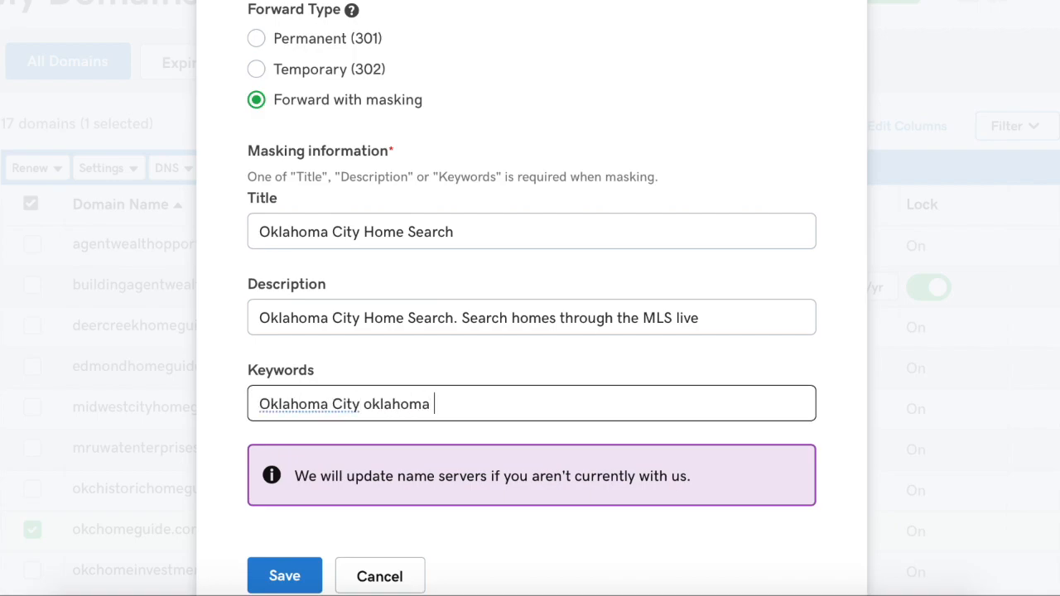
type("homes for sale")
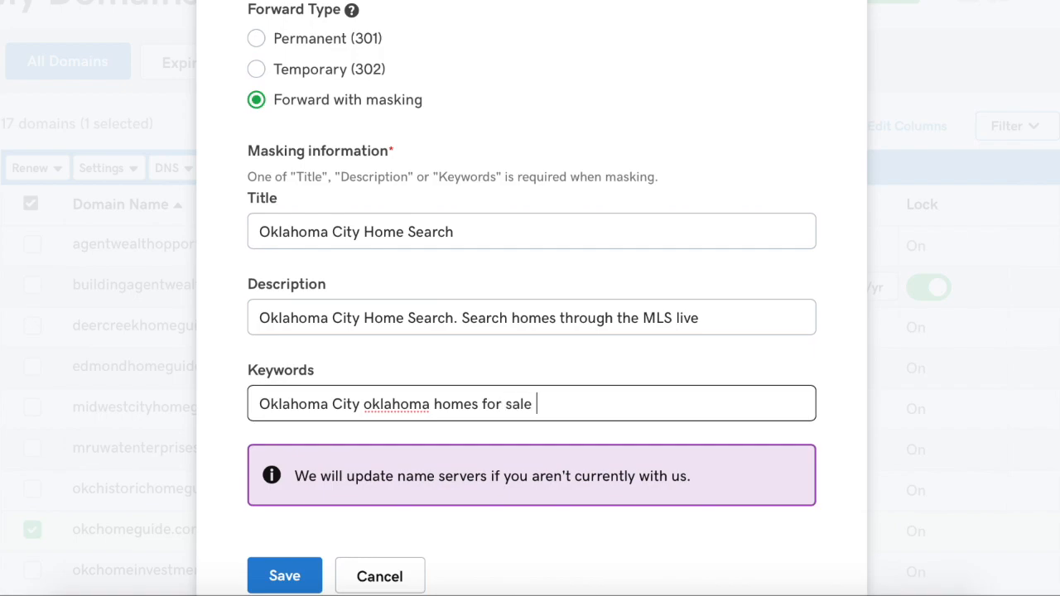
scroll("down", 3)
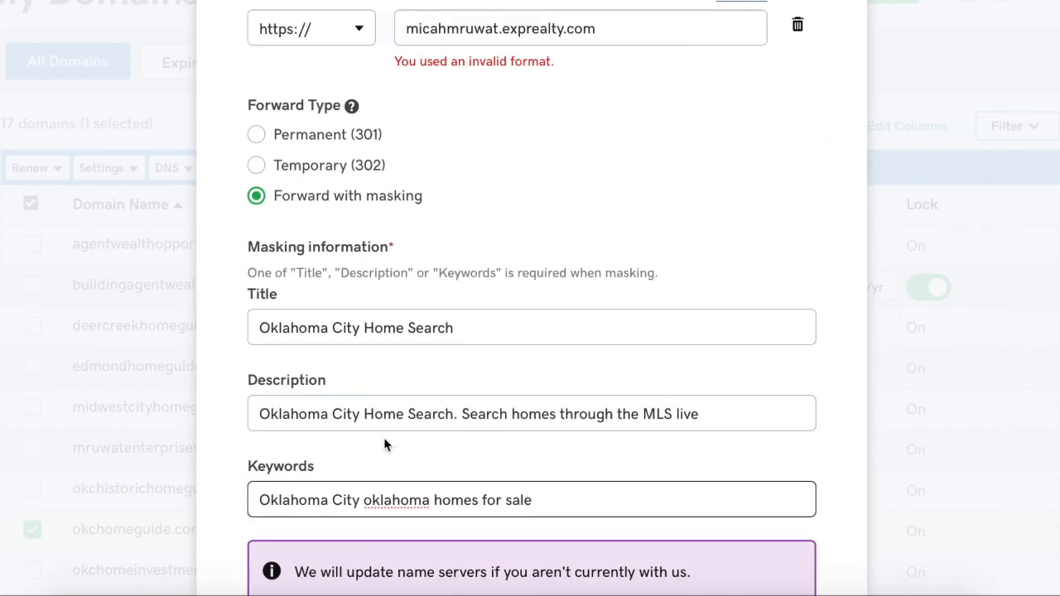
scroll("down", 3)
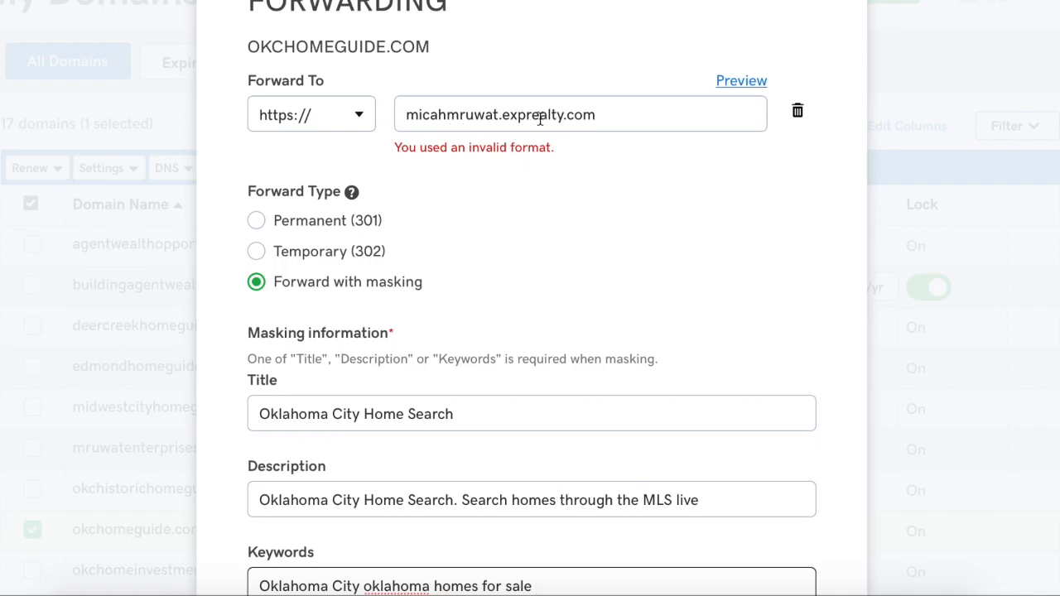
mouse_move(492, 141)
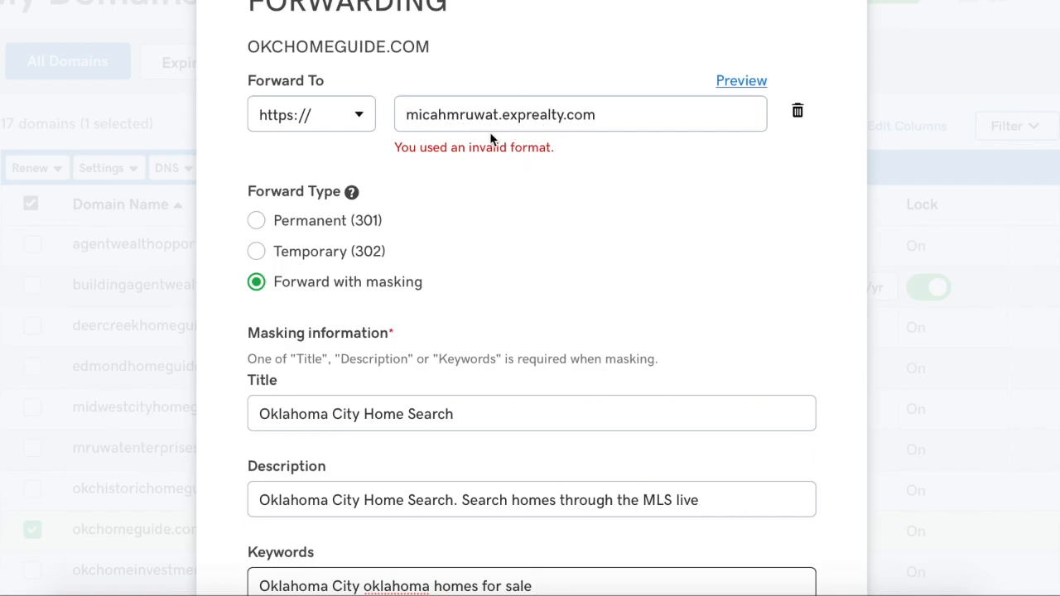